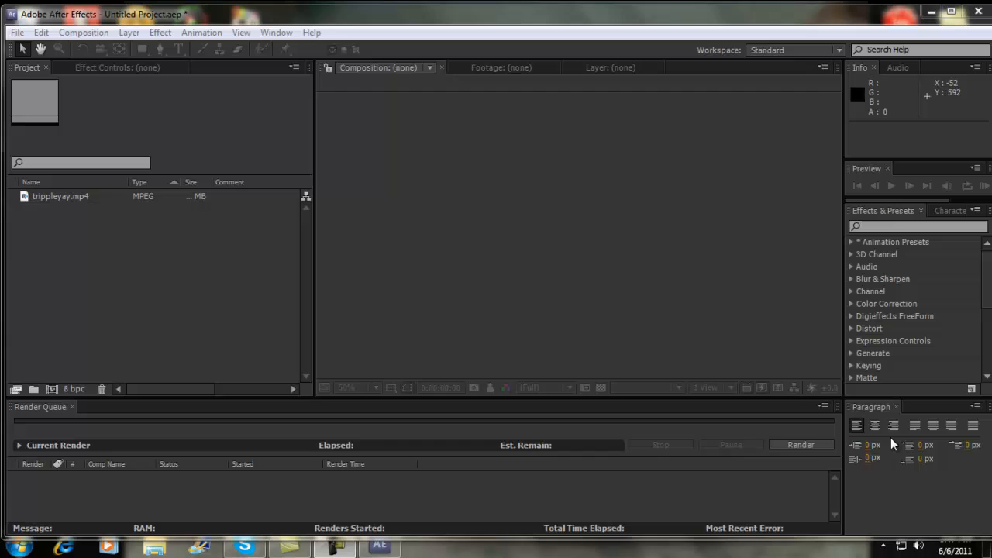
mouse_move(809, 530)
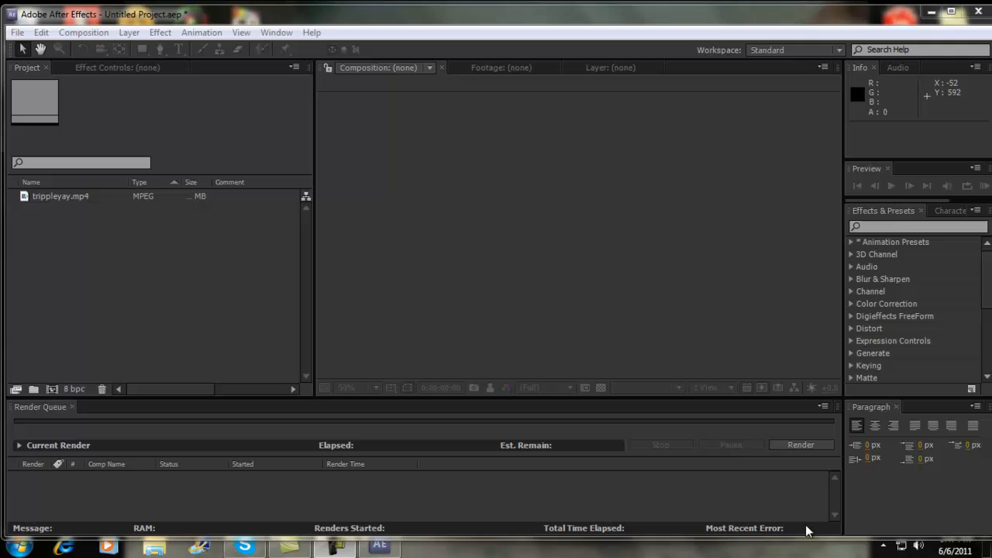
mouse_move(803, 519)
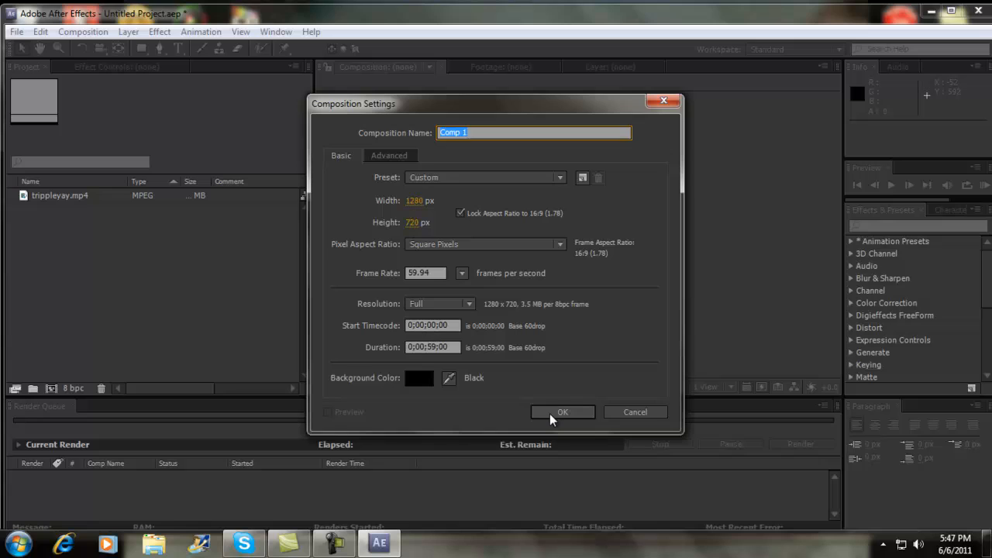
Create Comp 1 at 1280×720, 59.94 fps and place the tripplayay.mp4 clip in it.
click(562, 412)
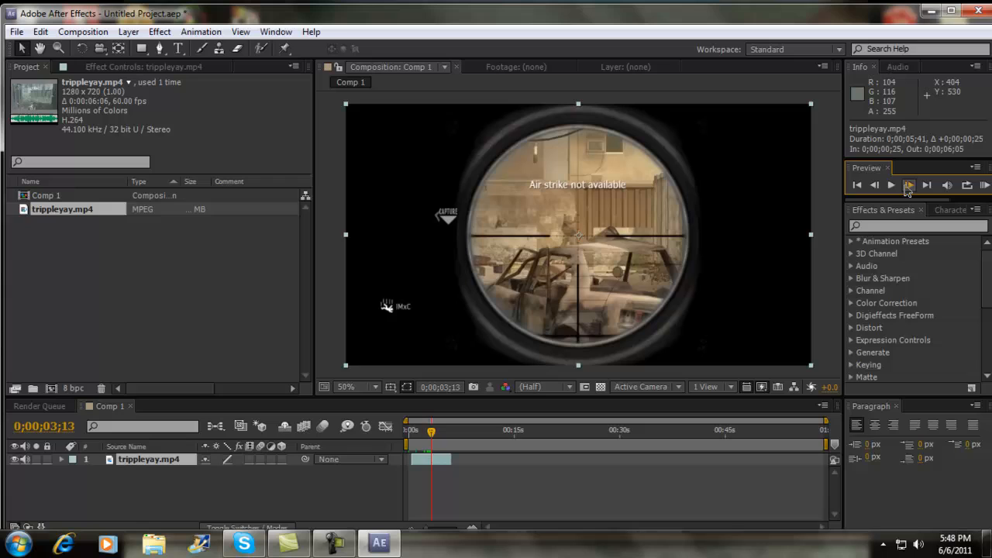
Select the tripplayay.mp4 gameplay layer ready to duplicate it.
click(855, 184)
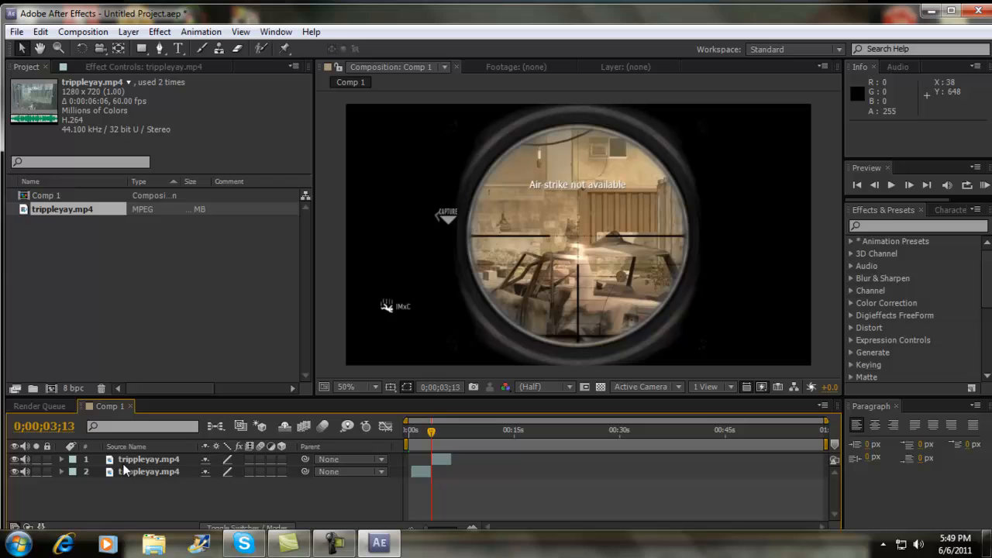
Bring up the Effect menu to add Twixtor to the gameplay layer.
click(158, 31)
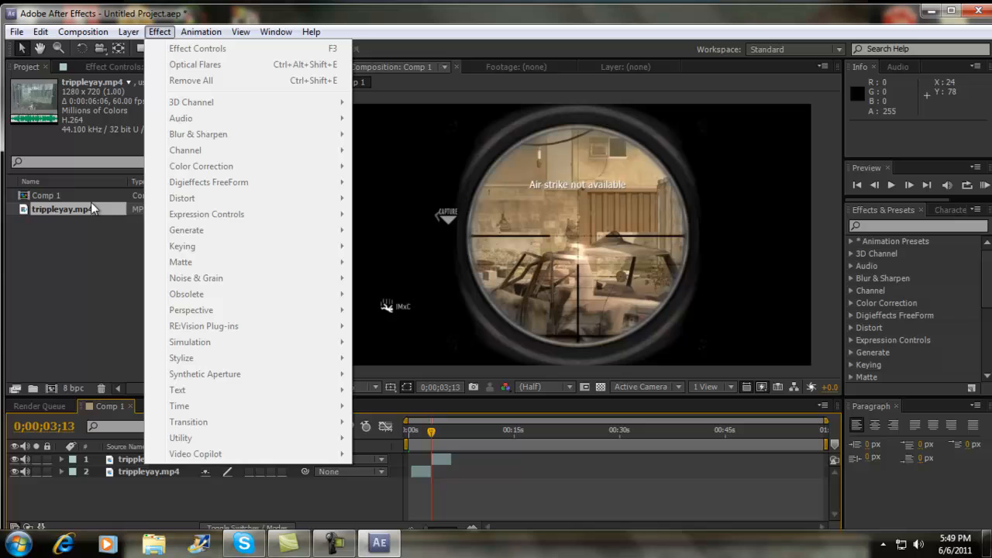
mouse_move(214, 342)
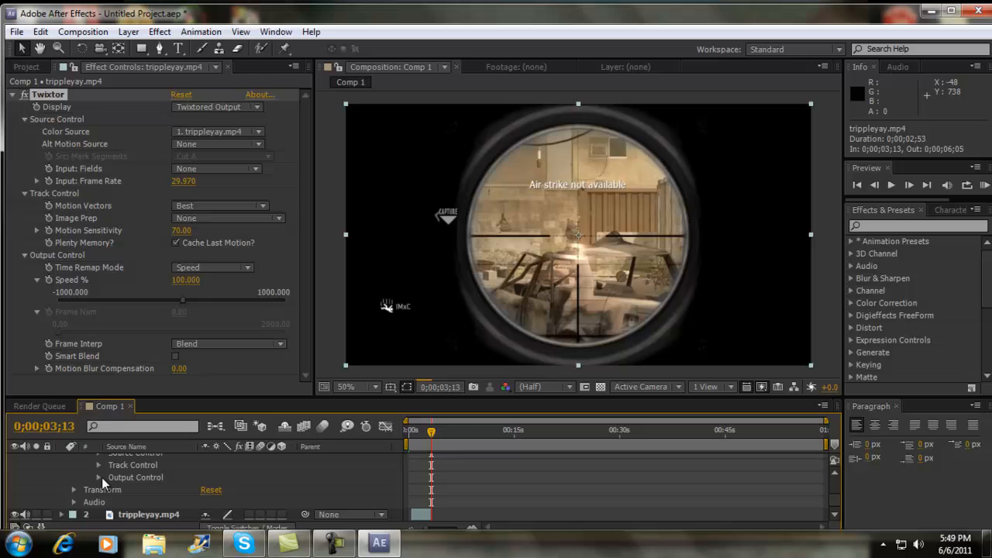
Set Twixtor's output Speed % on the gameplay layer to 3.
click(100, 477)
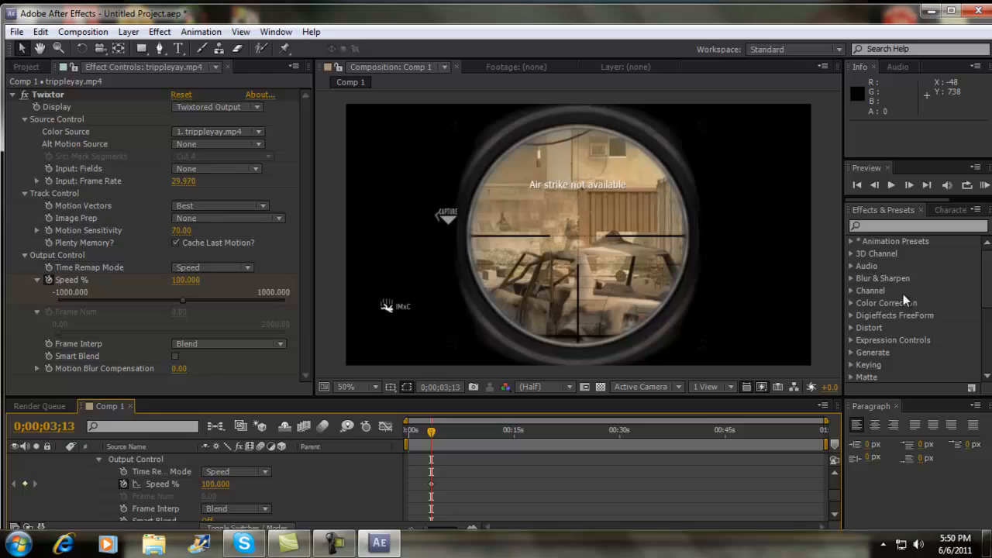
double_click(217, 483)
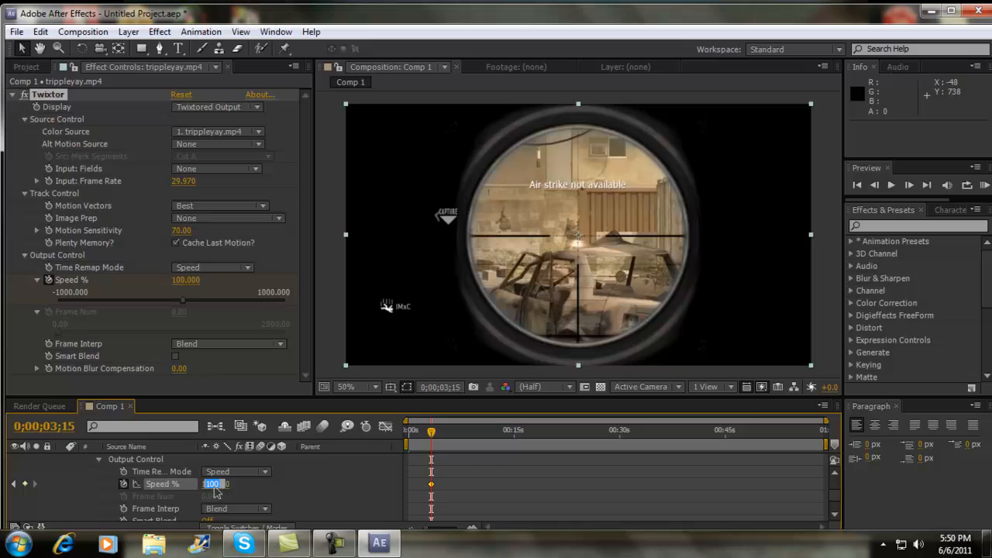
text(3.000)
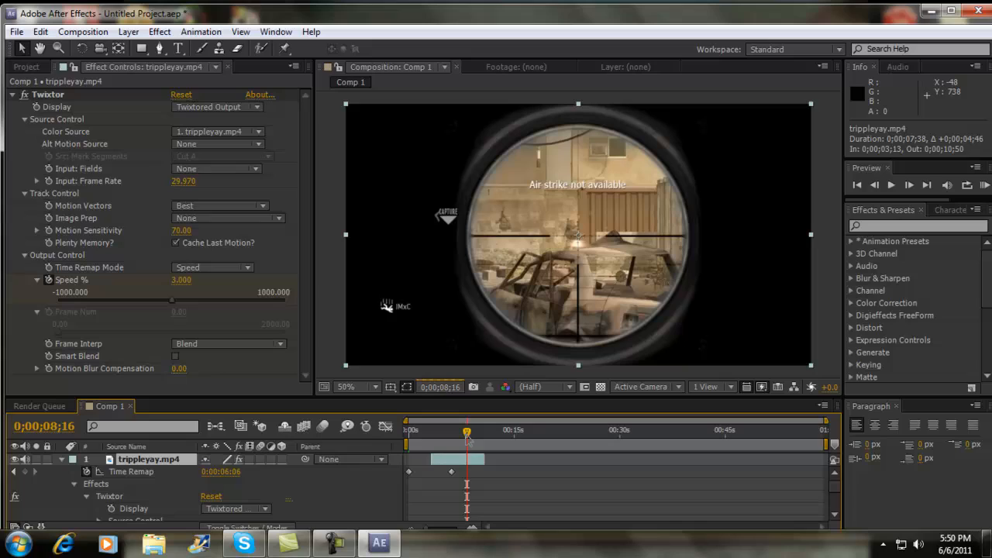
Set Twixtor's Input Frame Rate to 59.940 on the gameplay clip layer.
click(468, 431)
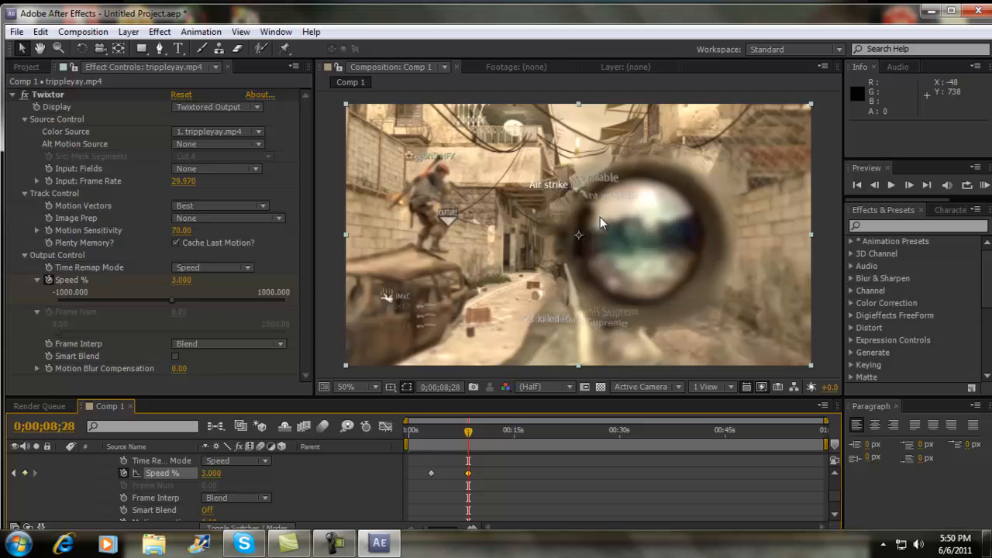
click(908, 184)
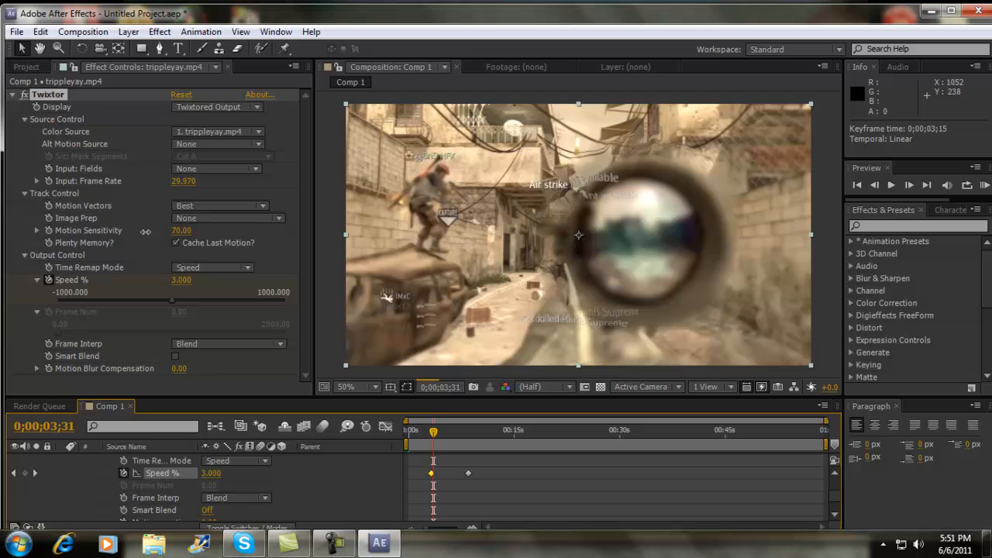
double_click(183, 180)
text(59.940)
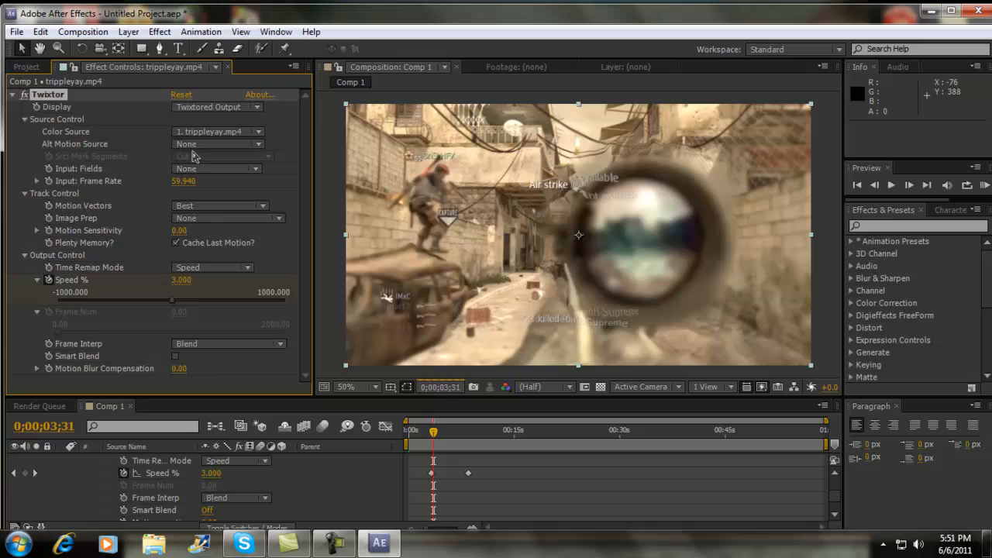
click(177, 355)
text(cc lens)
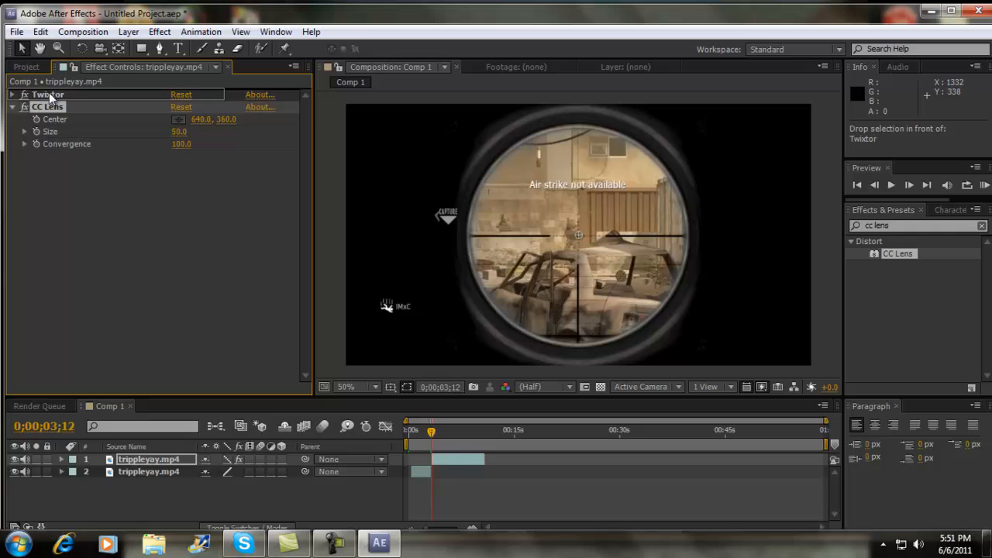
drag(48, 94, 48, 155)
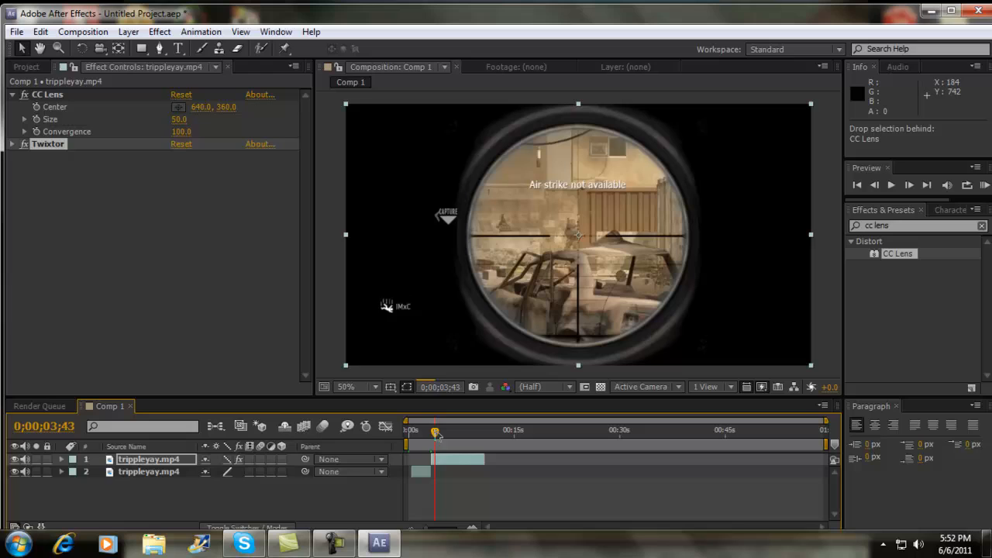
click(48, 144)
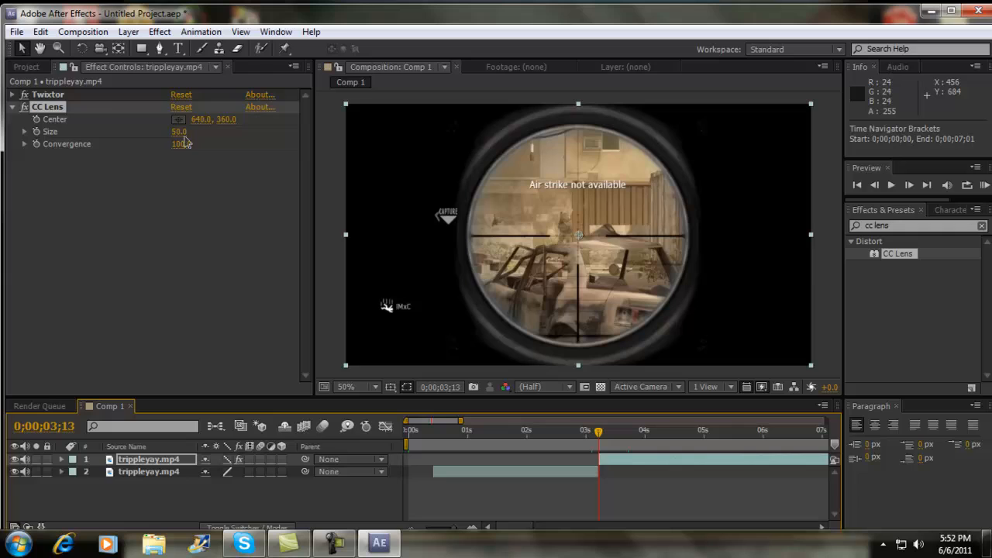
Scrub CC Lens Size up to 90 for a strong fisheye bulge on the scope view.
drag(180, 130, 194, 130)
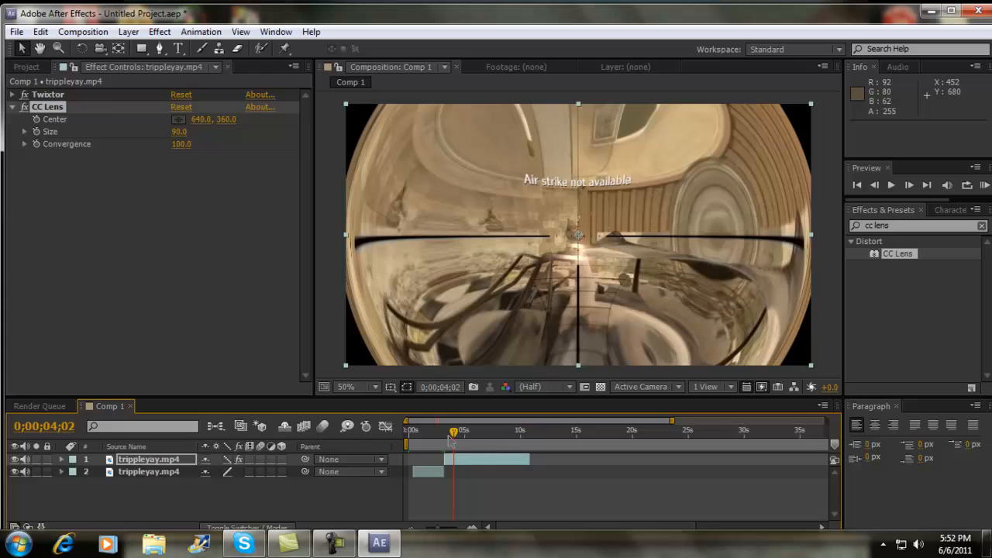
drag(453, 431, 447, 431)
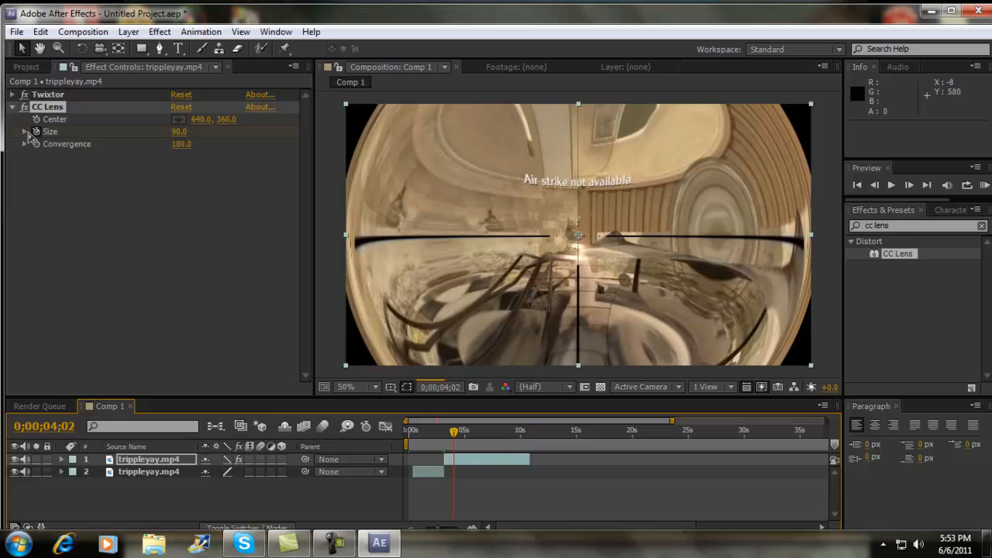
Keyframe CC Lens Size, animating it from 90 to 200 later in the clip.
click(61, 459)
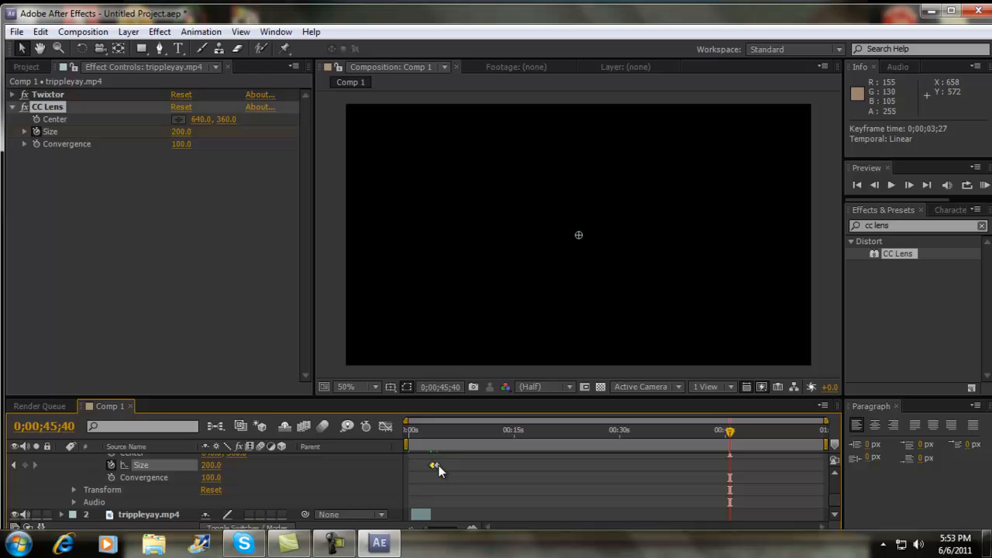
double_click(210, 465)
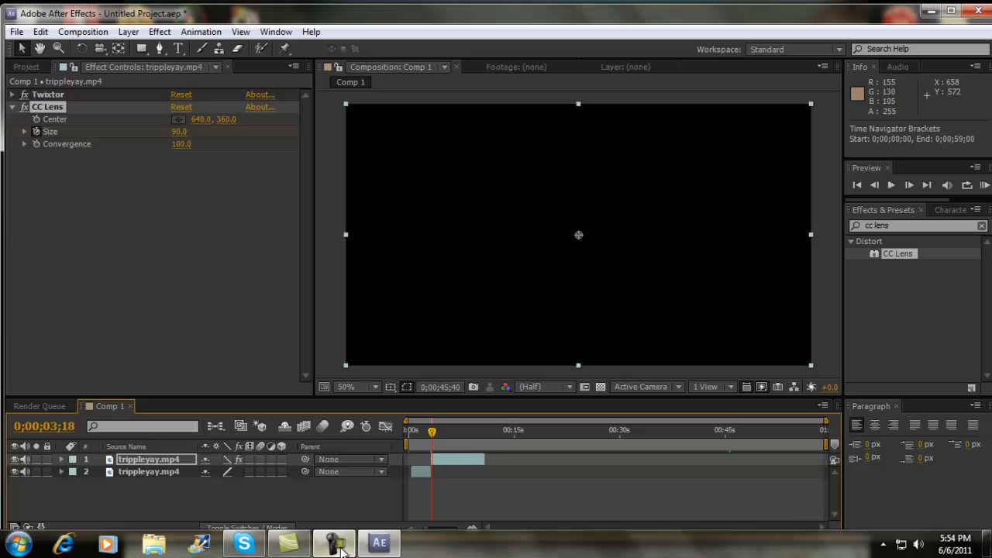
Preview the slowed, fisheye-warped composition from the Preview panel.
click(334, 542)
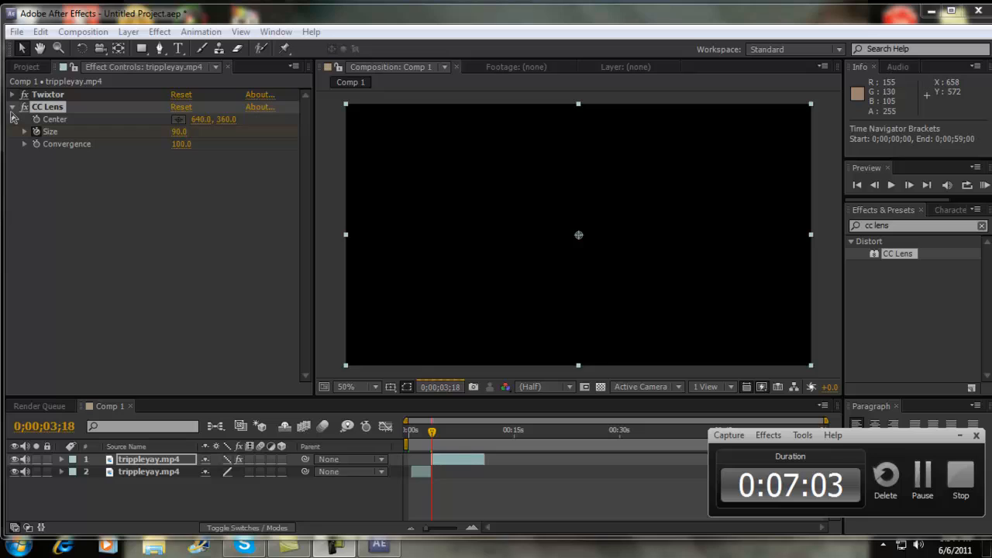
click(889, 185)
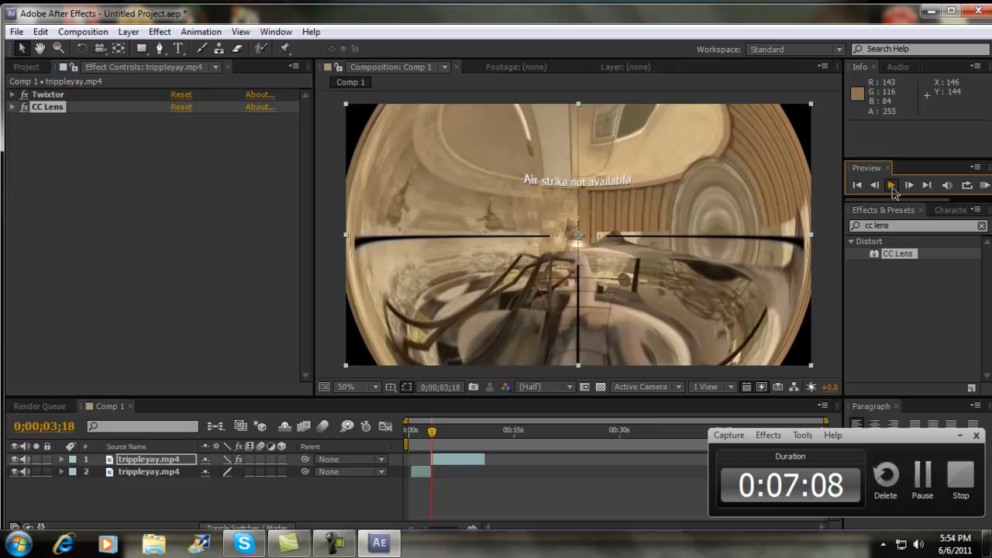